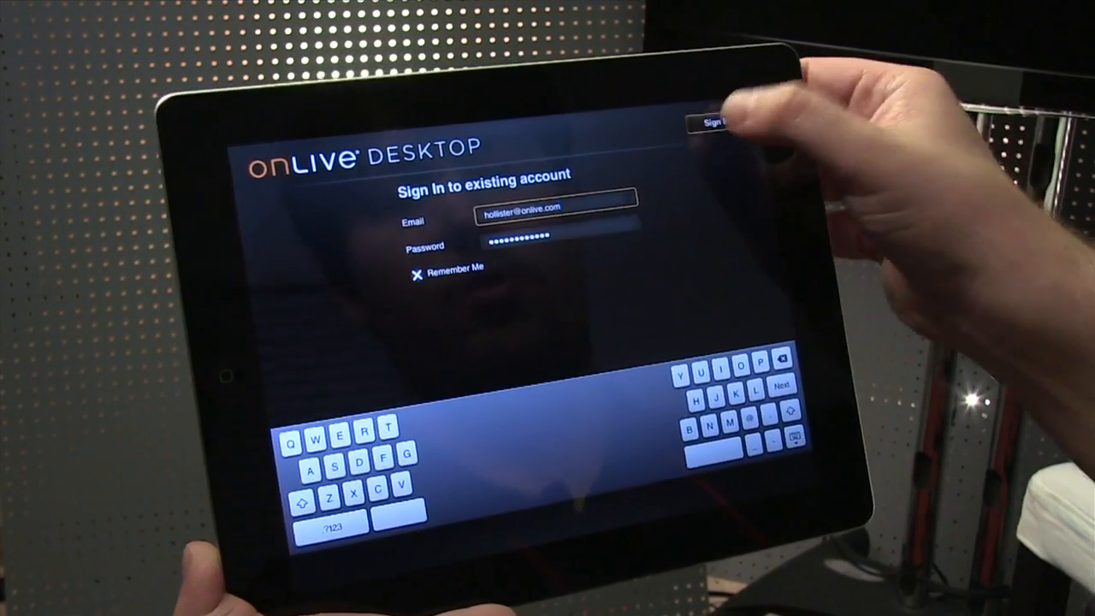
Sign in to the saved OnLive account to reach the remote Windows desktop
{"action": "left_click", "coordinate": [714, 121]}
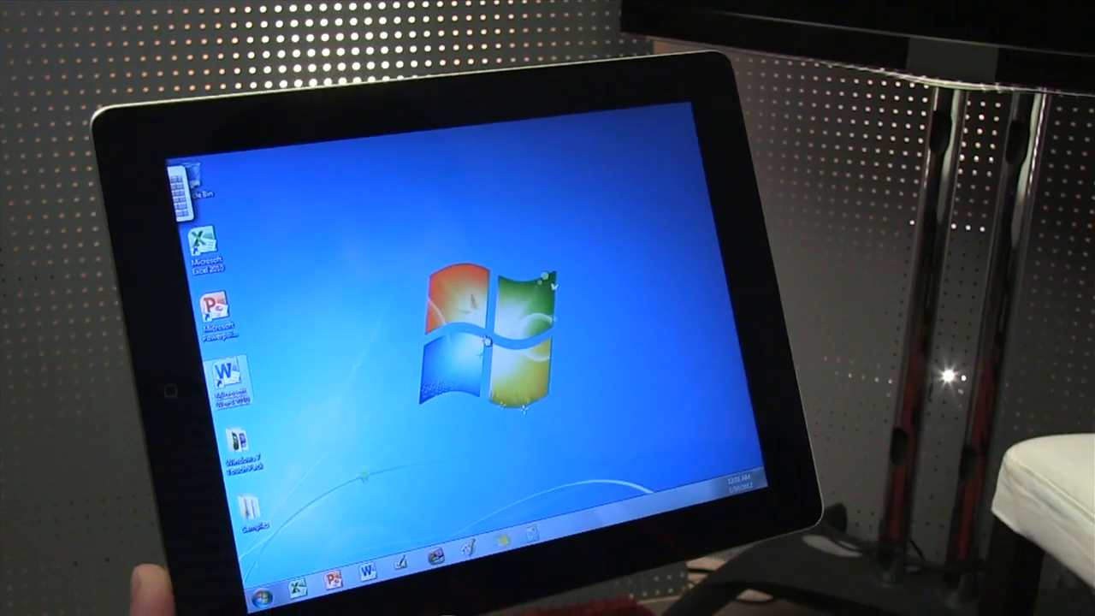
Launch Word 2010 from its desktop icon for a new document
{"action": "double_click", "coordinate": [231, 385]}
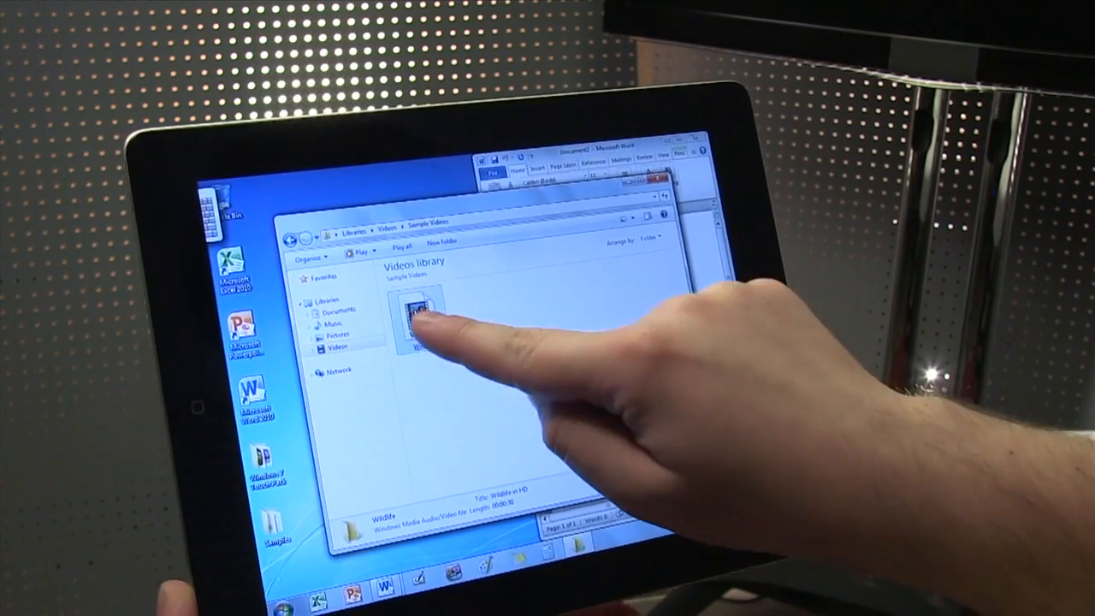
Open the Wildlife video in Windows Media Player and play it full screen
{"action": "double_click", "coordinate": [414, 317]}
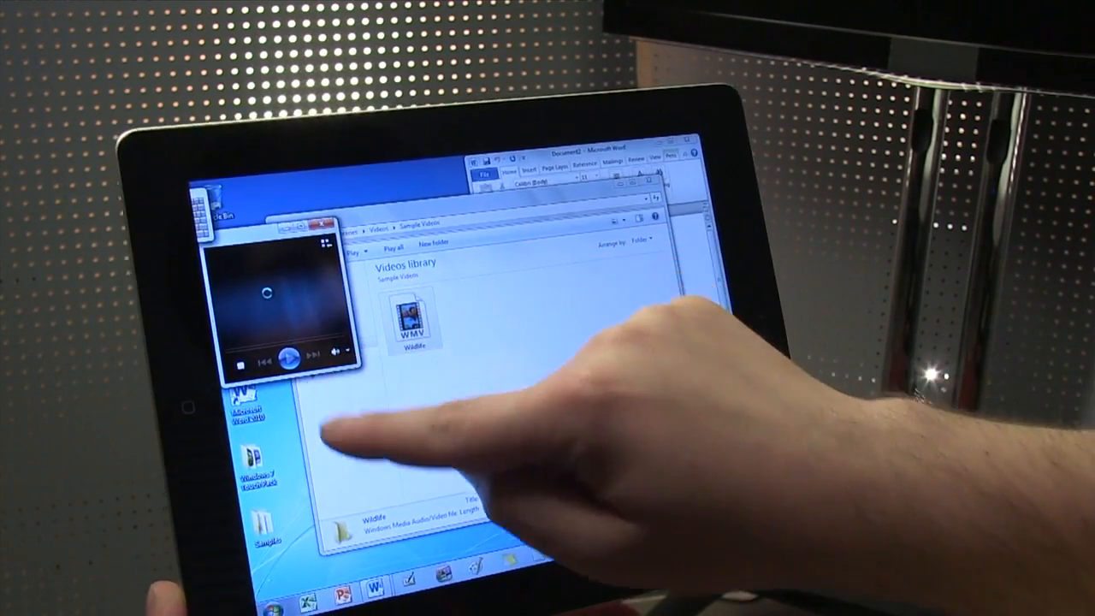
{"action": "double_click", "coordinate": [413, 321]}
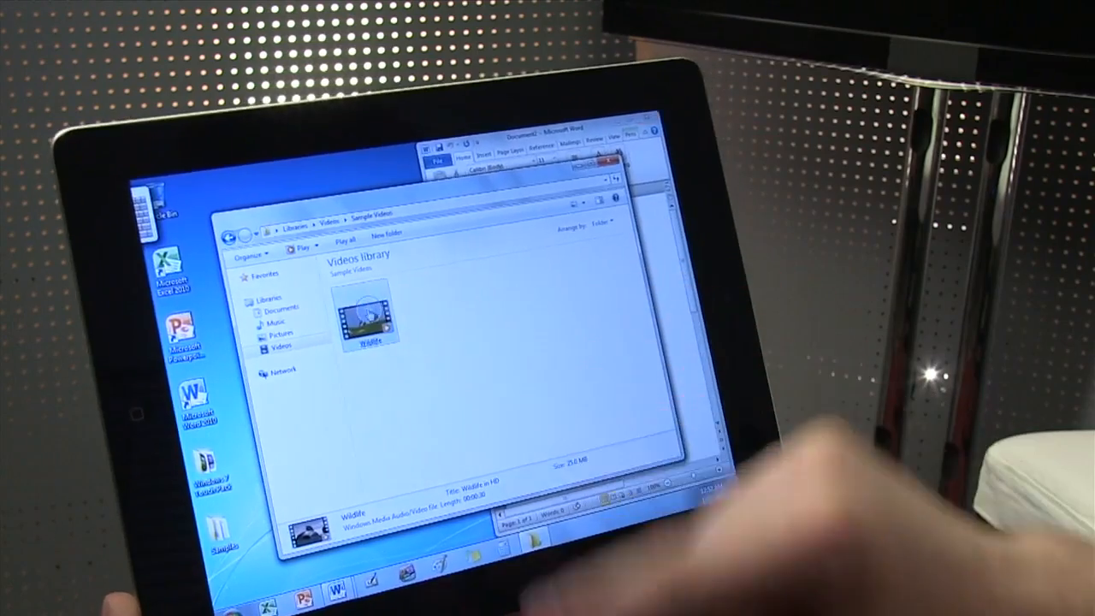
{"action": "double_click", "coordinate": [369, 316]}
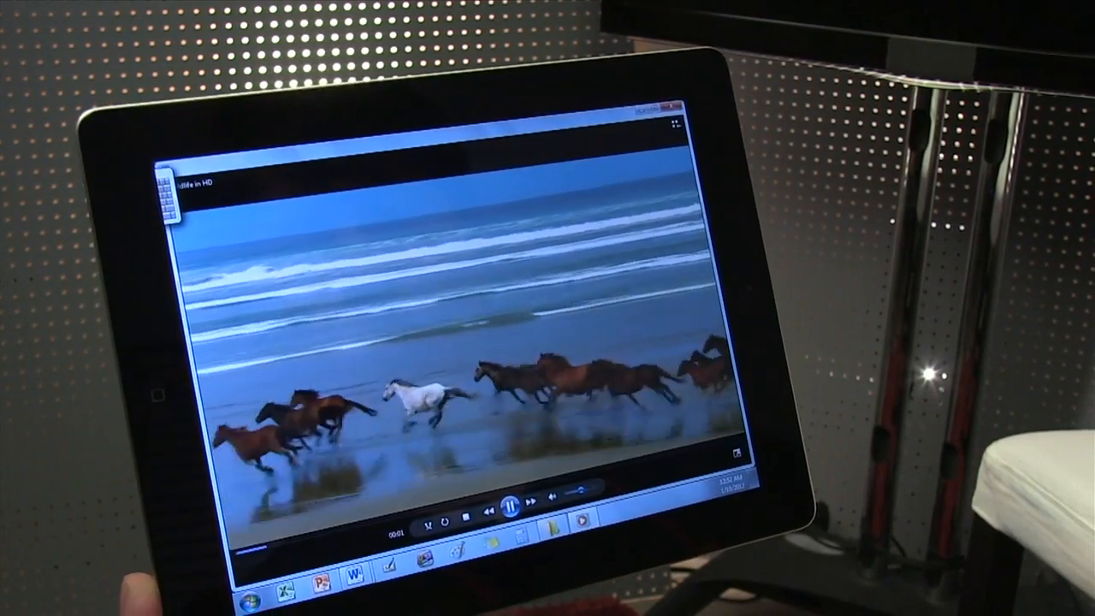